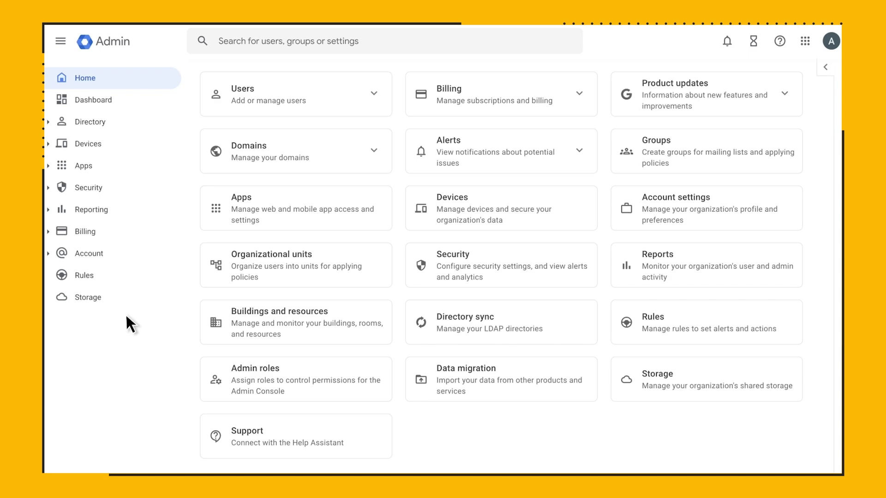
# Navigate Devices > Chrome > Users & browsers settings for the Seattle OU.
pyautogui.click(87, 144)
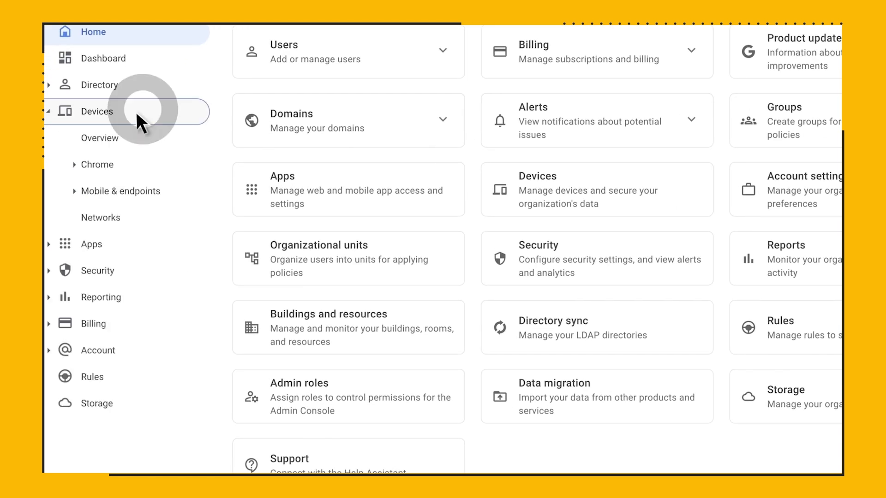
pyautogui.click(96, 165)
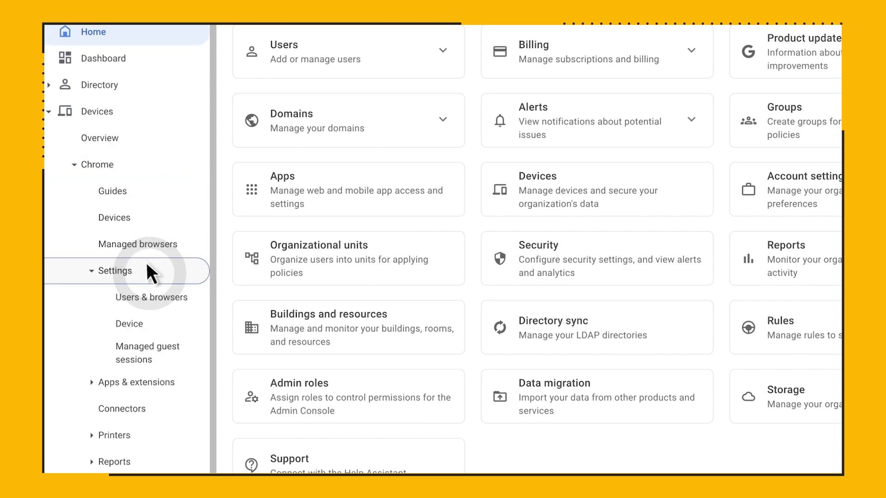
pyautogui.click(151, 297)
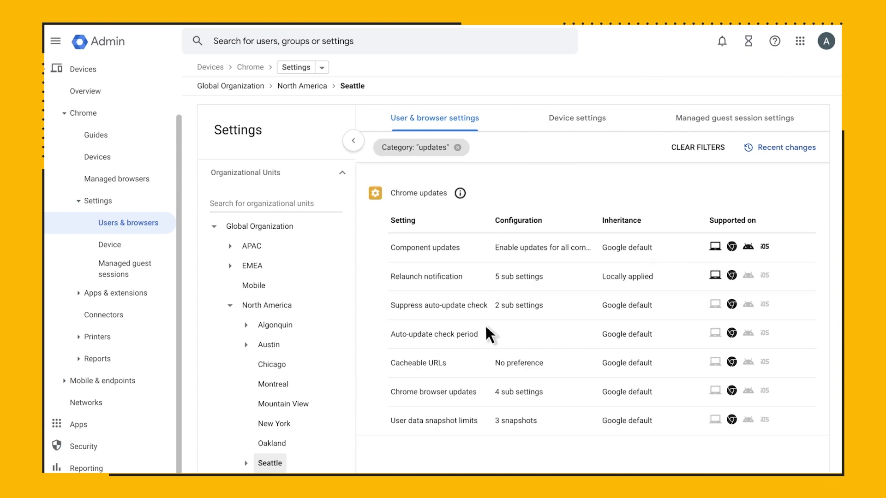
# In Chrome browser updates, enter target version prefix 107. for Seattle.
pyautogui.click(433, 392)
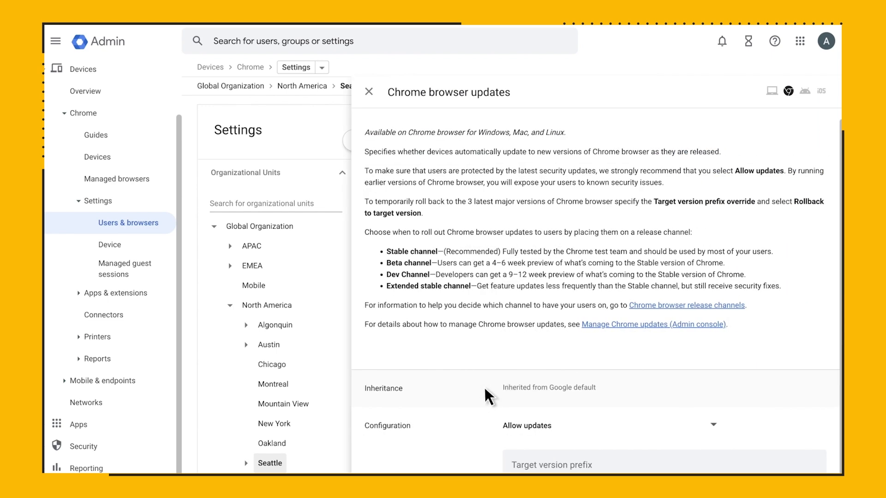
pyautogui.scroll(-3)
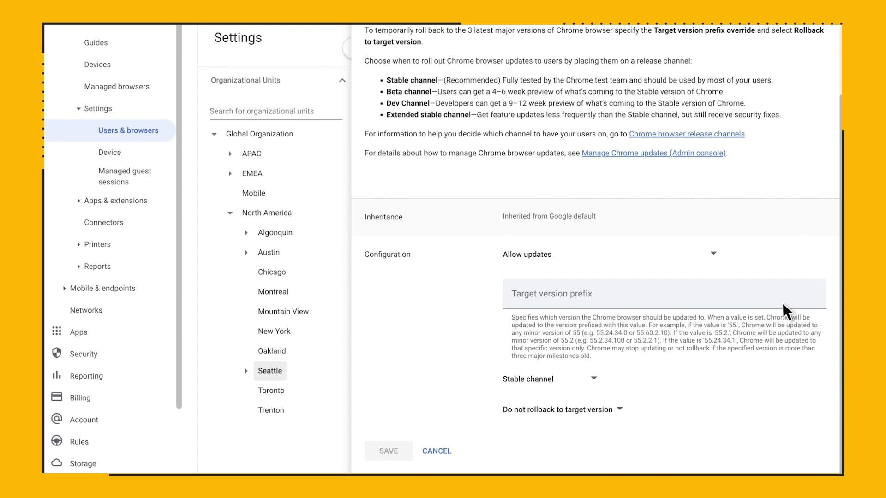
pyautogui.write('106.')
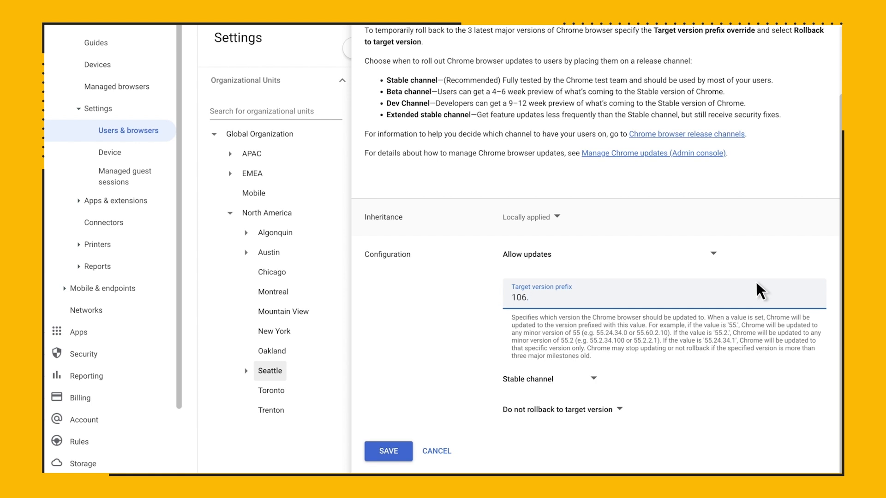
pyautogui.write('107.')
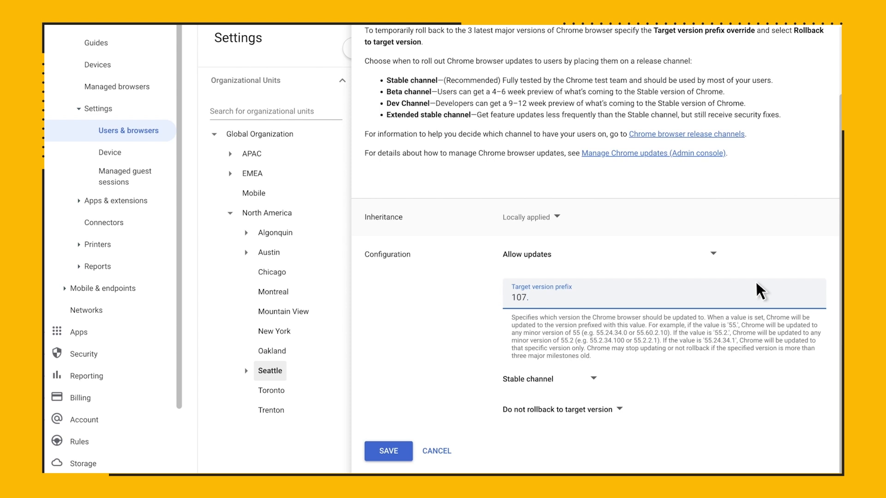
# Change the target version prefix to 105. and choose Rollback to target version.
pyautogui.click(527, 298)
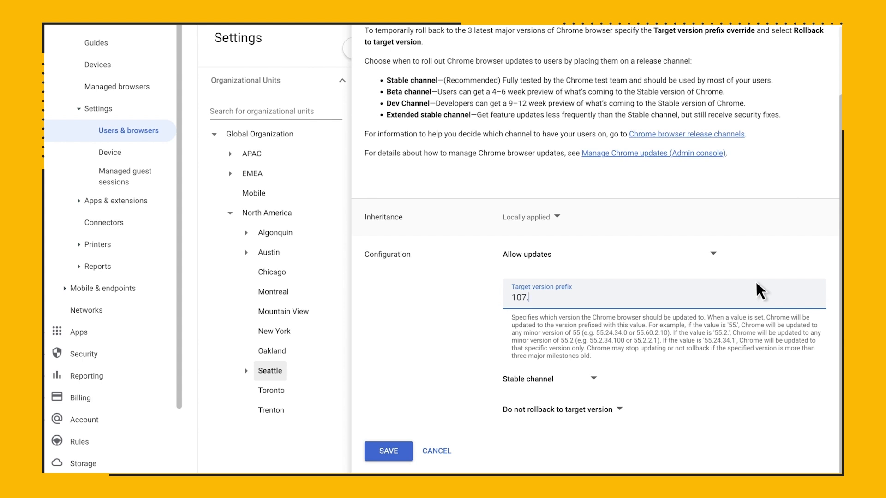
pyautogui.write('106.')
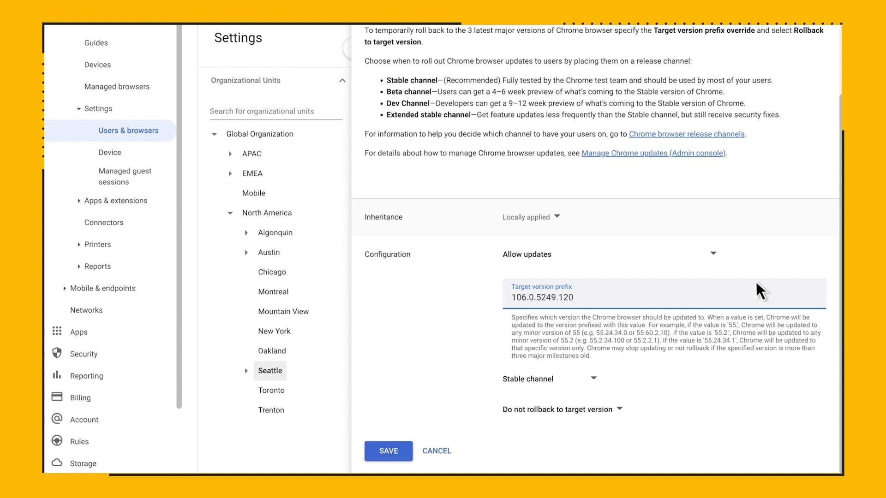
pyautogui.click(573, 298)
pyautogui.write('105.')
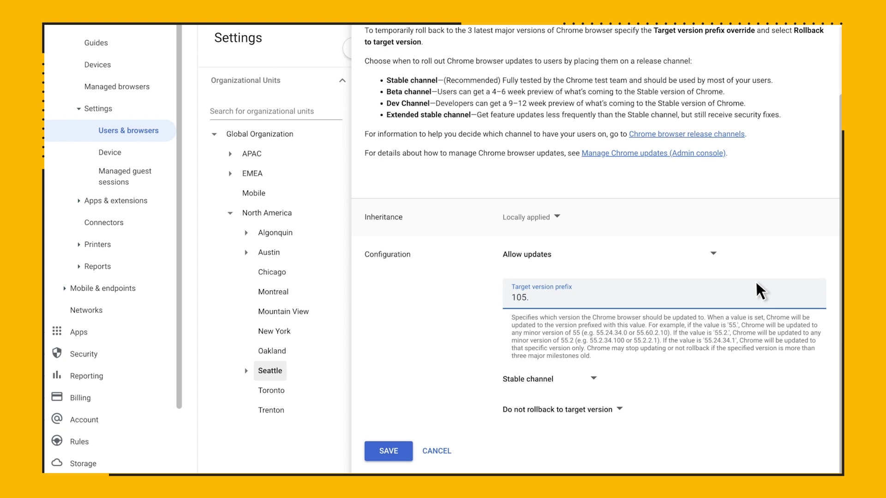
pyautogui.click(562, 409)
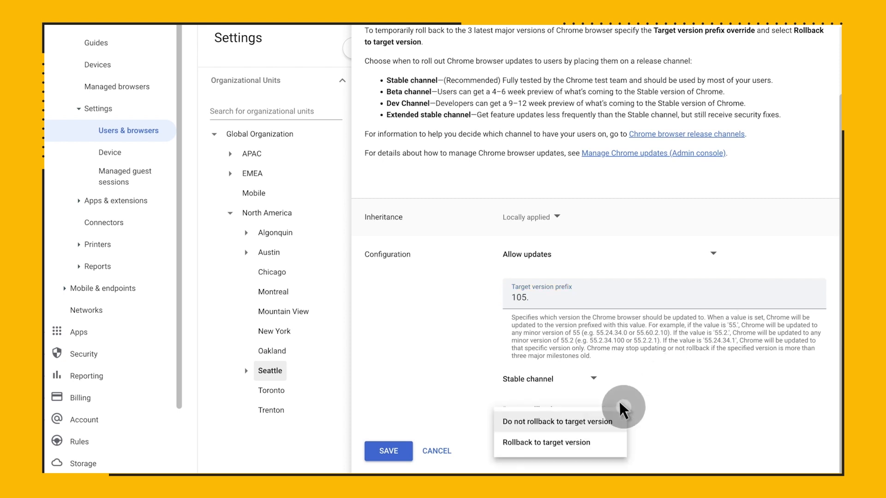
pyautogui.click(544, 442)
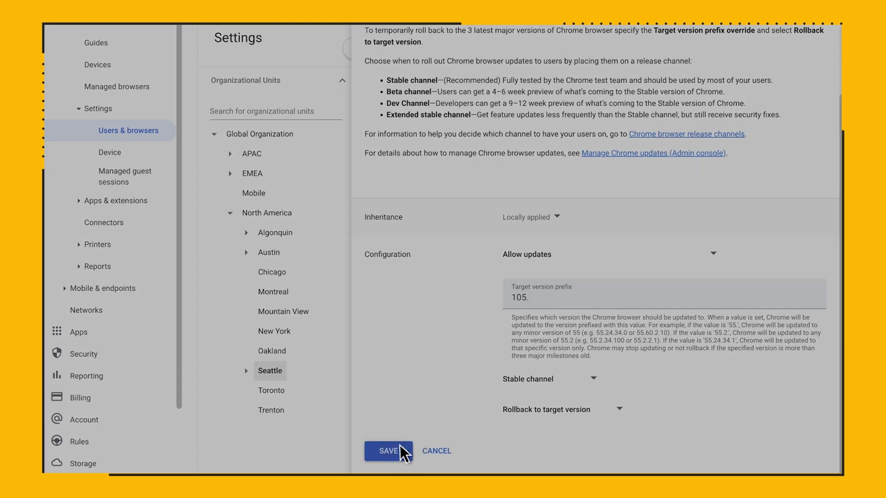
# Save Seattle's version 105 rollback policy.
pyautogui.click(388, 451)
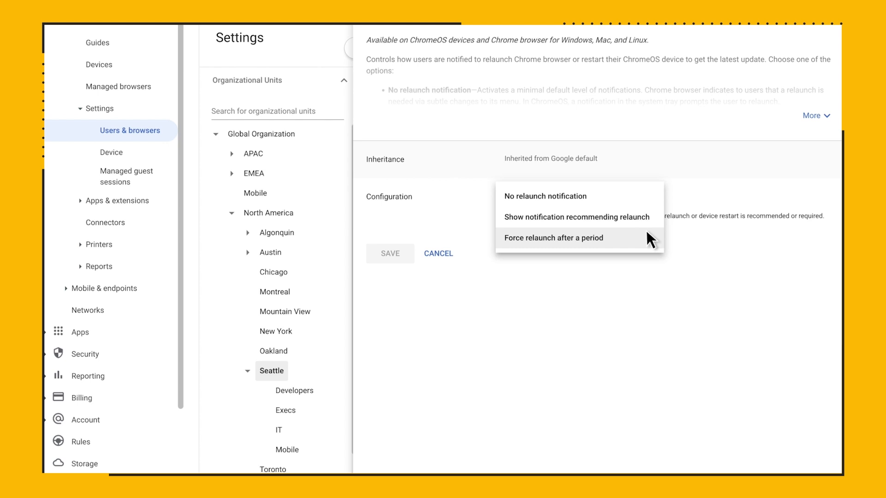
# Set the relaunch notification configuration to Force relaunch after a period.
pyautogui.click(555, 238)
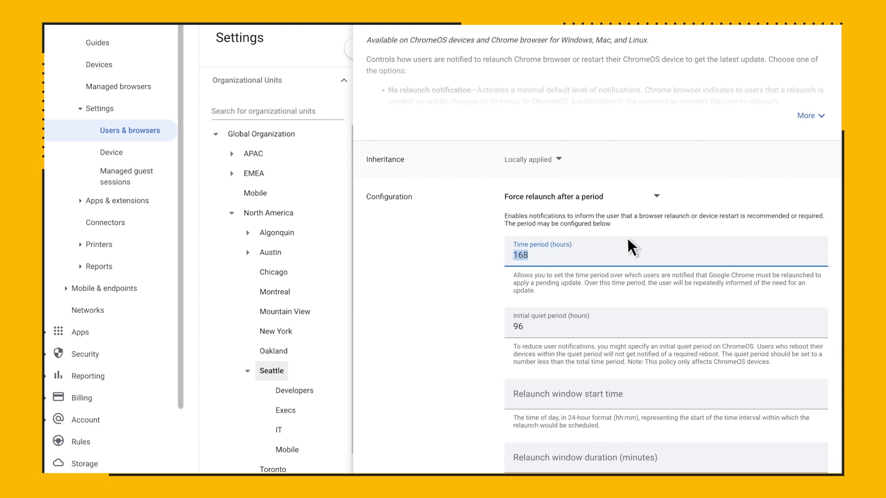
# Enter an 8-hour relaunch period with the relaunch window starting at 17:00.
pyautogui.write('8')
pyautogui.click(666, 323)
pyautogui.write('1')
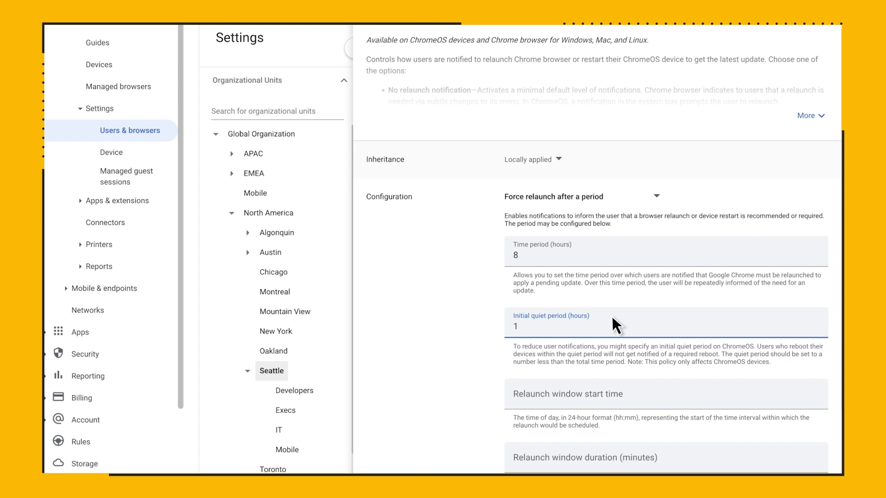
pyautogui.click(537, 326)
pyautogui.write('6')
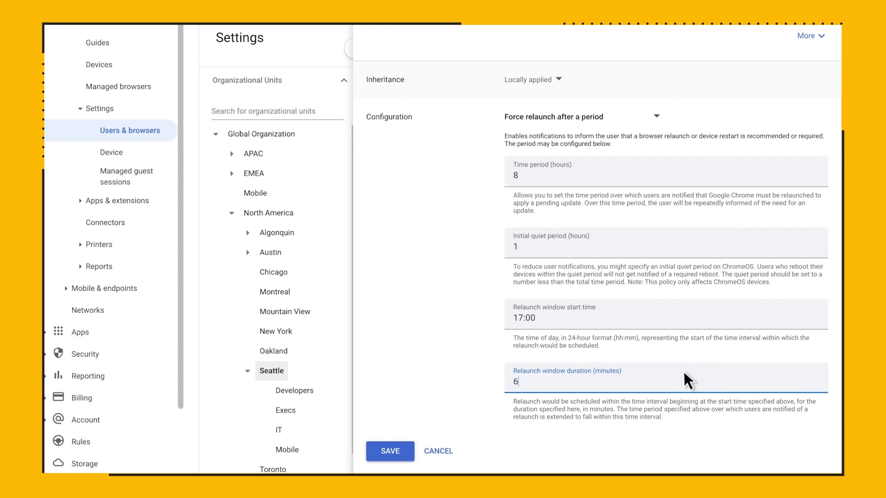
pyautogui.write('00')
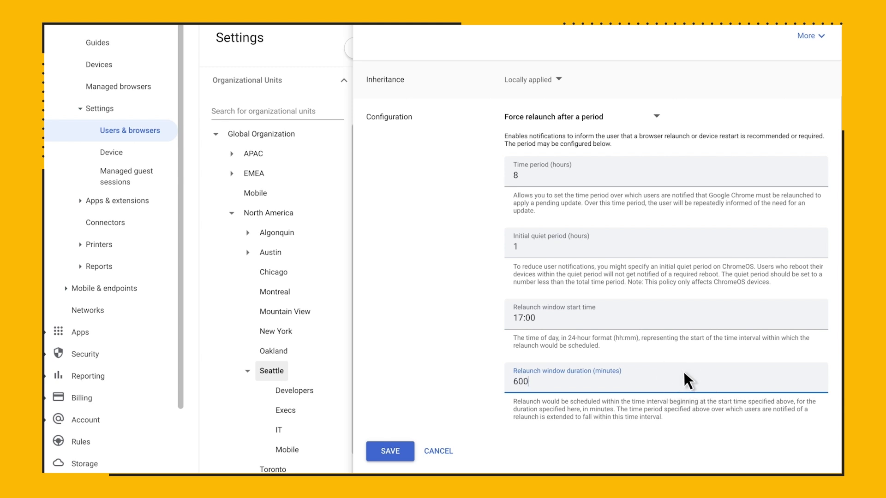